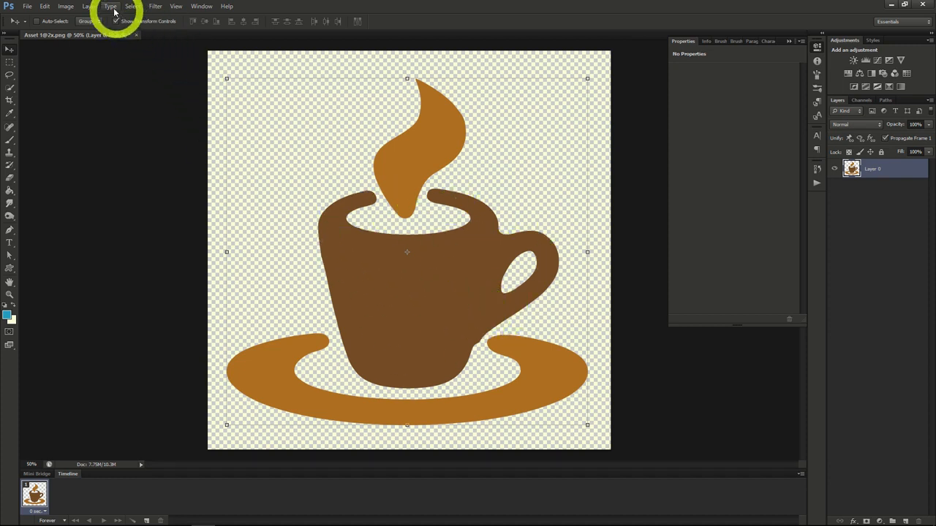
- Add a Brightness/Contrast adjustment layer above Layer 0, leaving its settings at zero
click(65, 5)
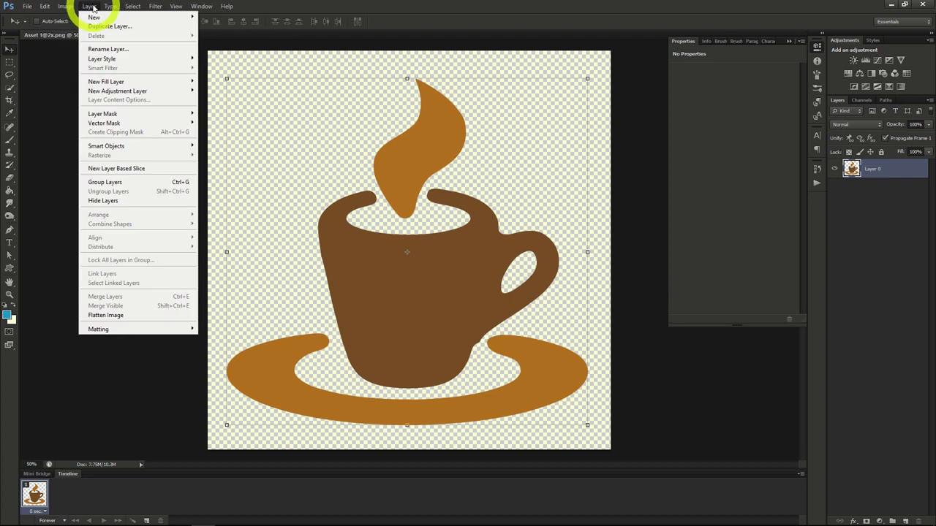
mouse_move(117, 91)
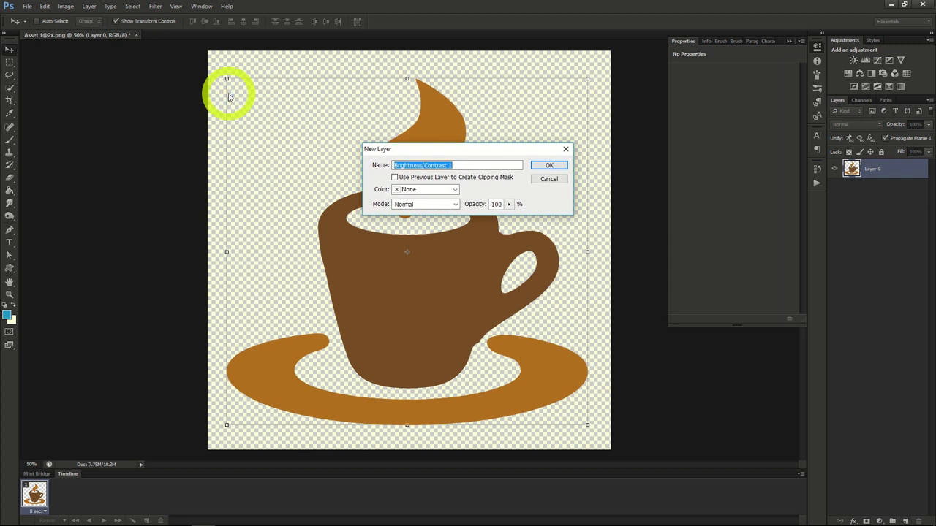
mouse_move(421, 135)
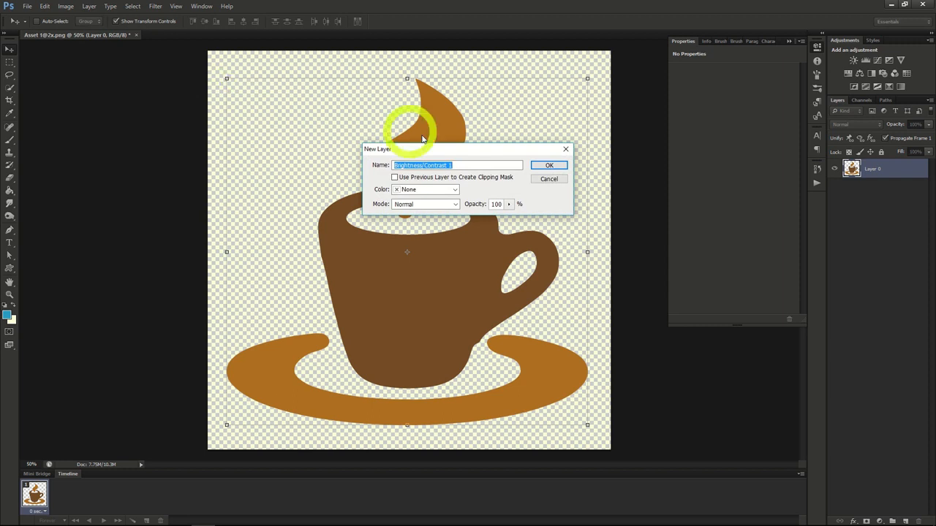
click(549, 164)
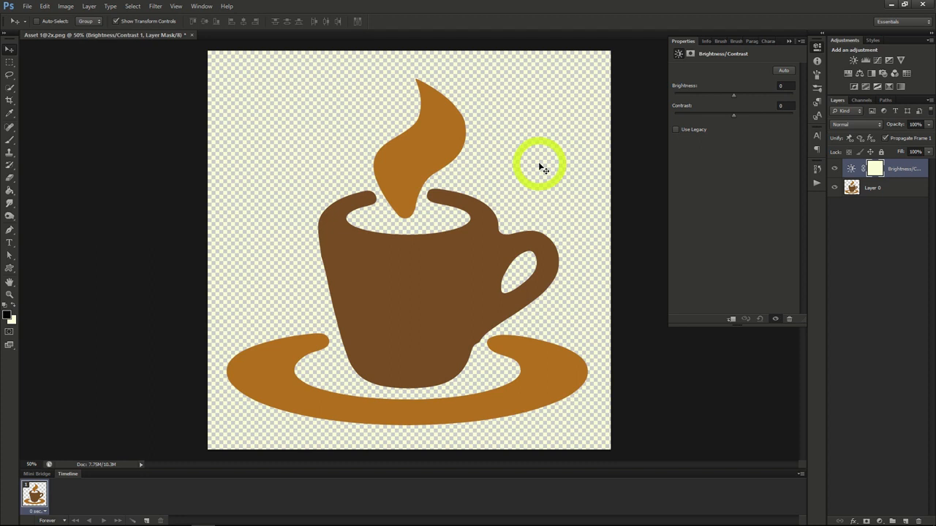
mouse_move(733, 97)
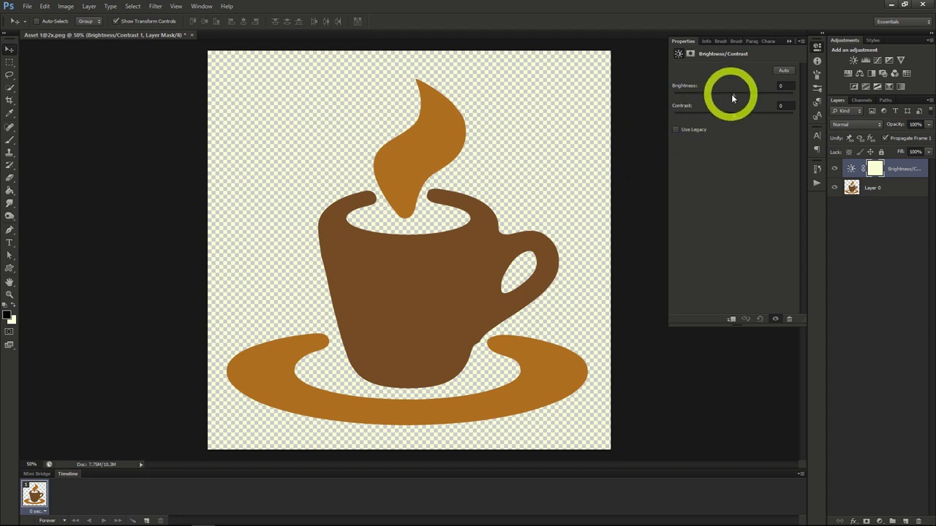
mouse_move(733, 119)
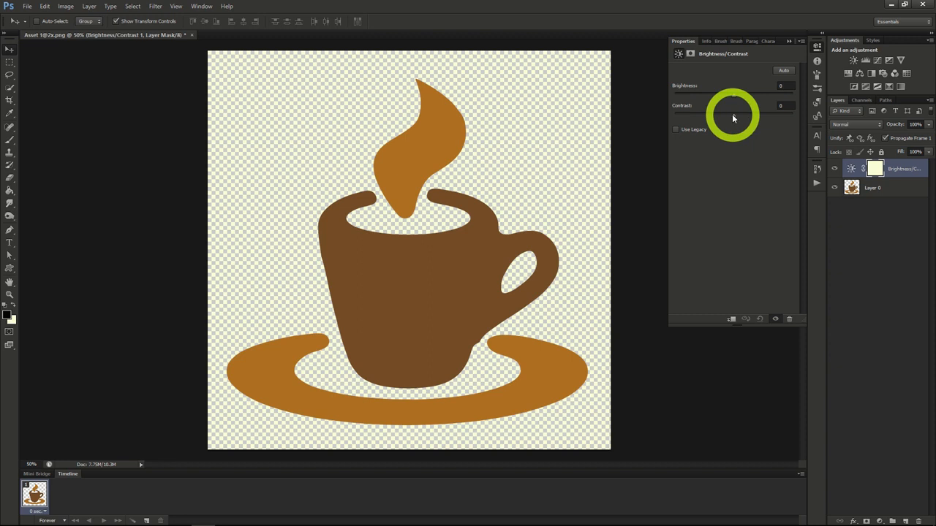
- Set Brightness to -61 and Contrast to 55, darkening the logo to deep brown
drag(734, 117, 724, 98)
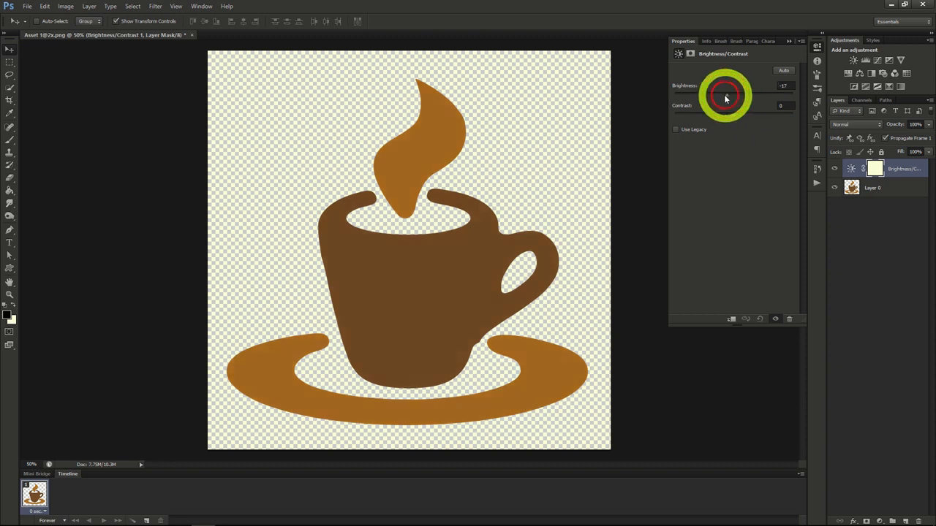
drag(725, 95, 705, 95)
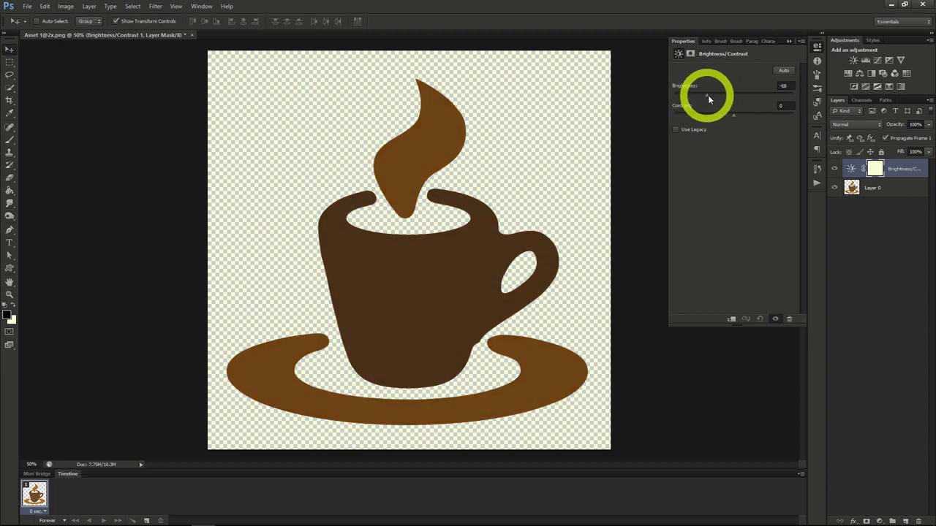
drag(708, 99, 760, 98)
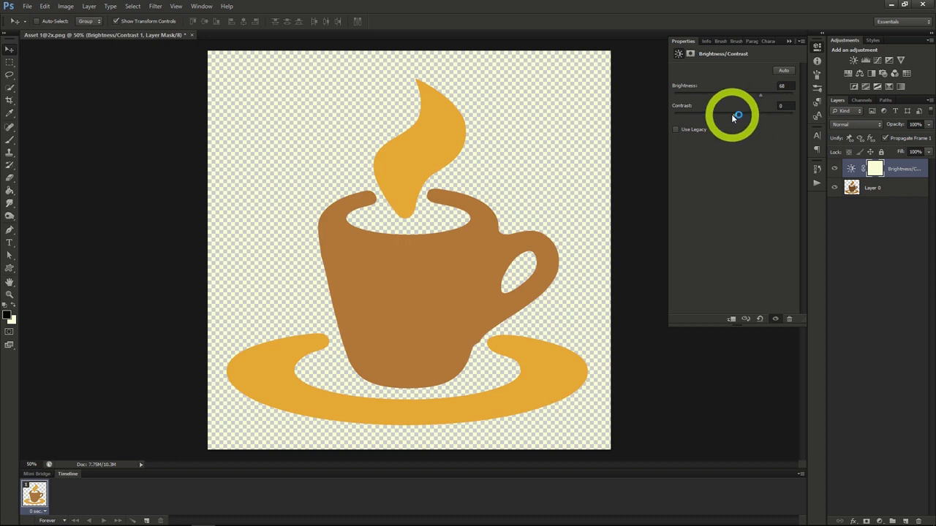
drag(738, 115, 700, 115)
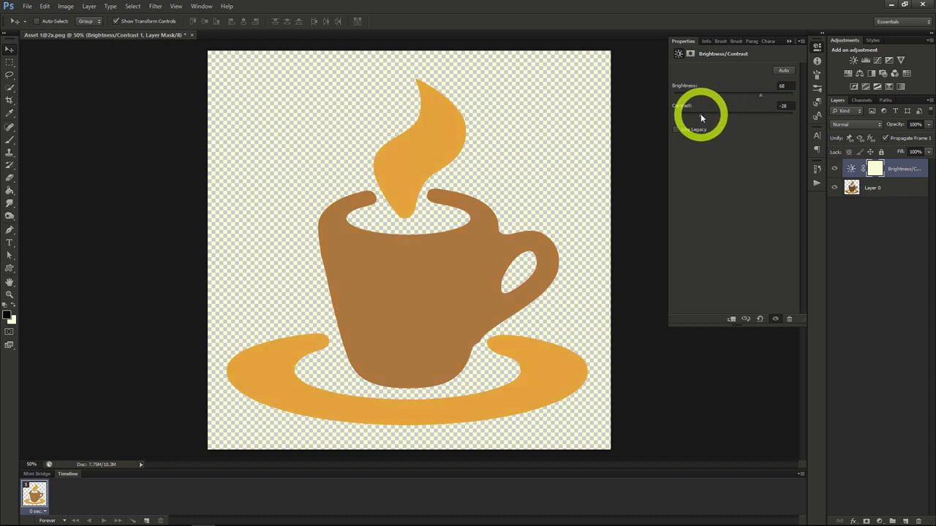
drag(698, 117, 745, 117)
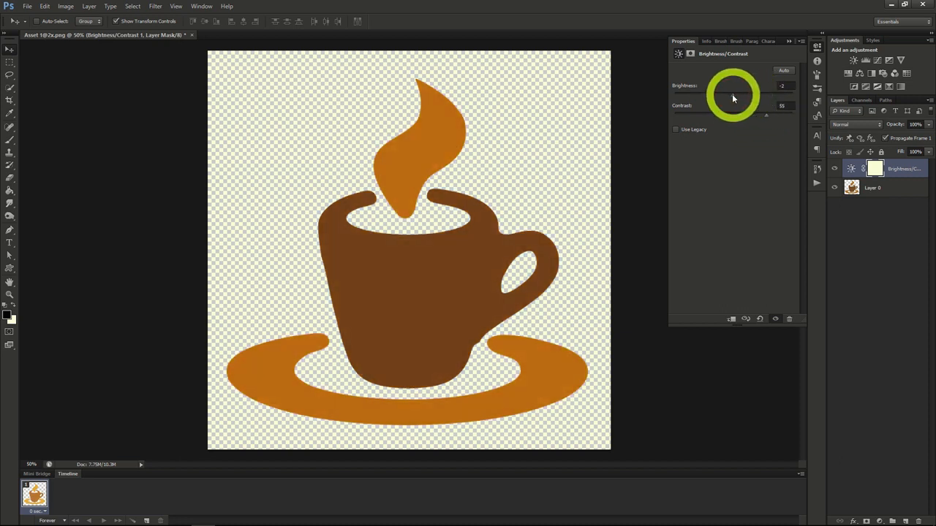
drag(733, 96, 720, 96)
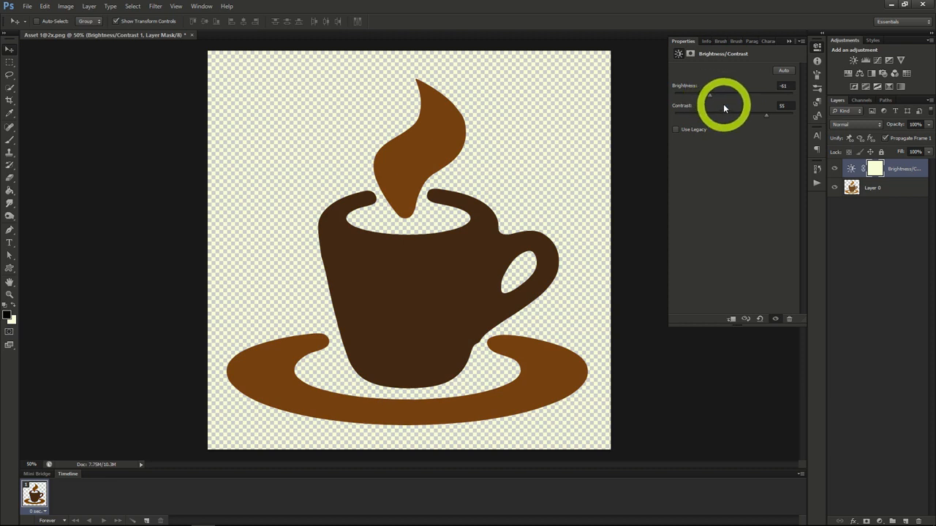
mouse_move(386, 125)
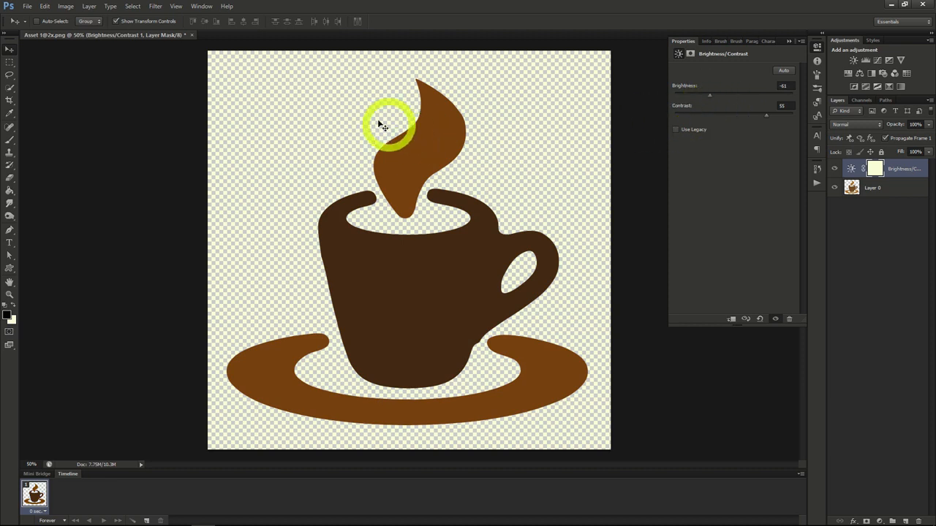
- Add an Exposure adjustment layer on top of the Brightness/Contrast layer
click(89, 6)
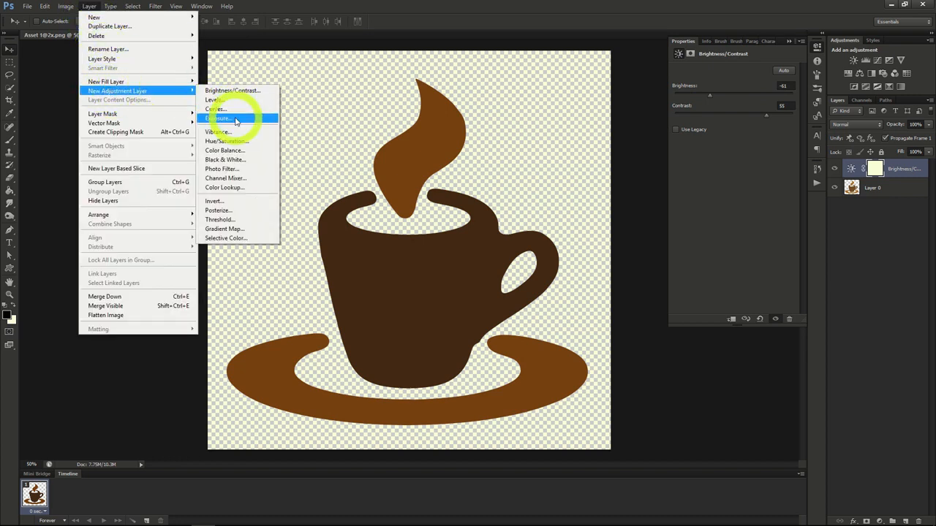
click(221, 117)
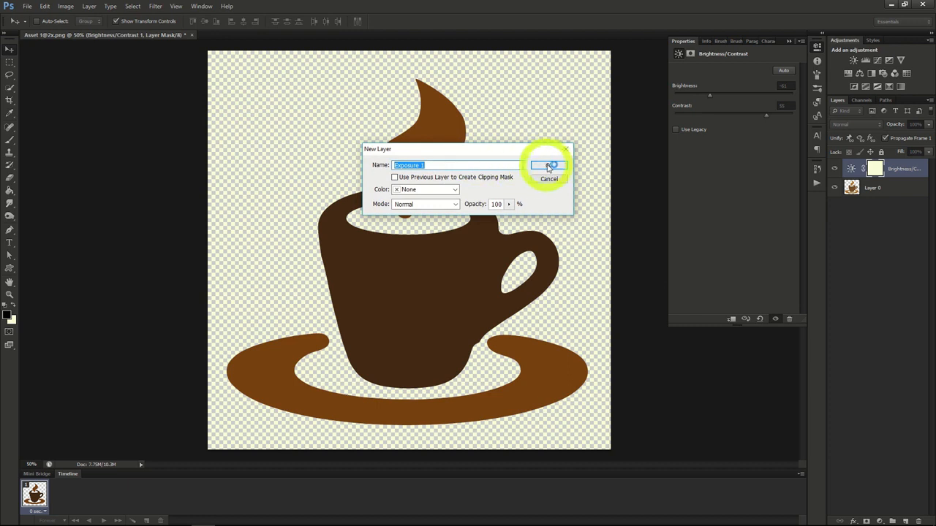
click(548, 166)
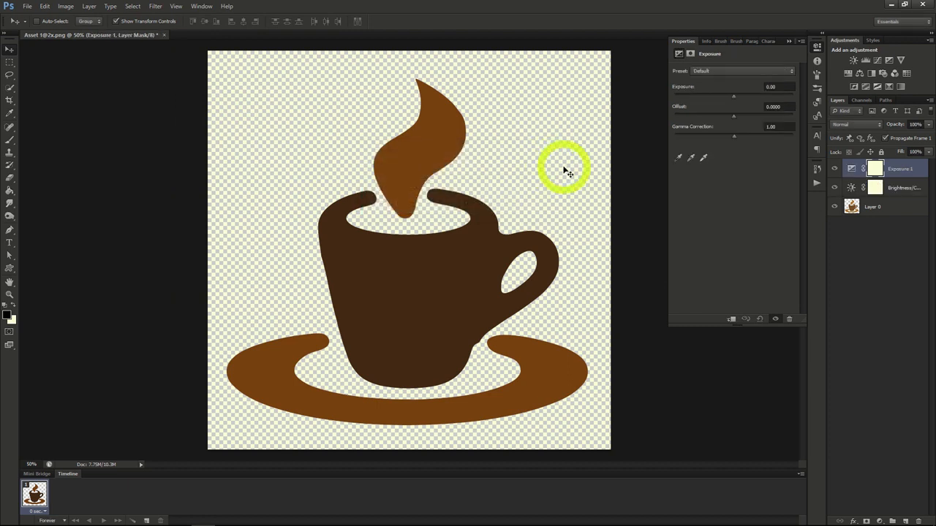
mouse_move(647, 175)
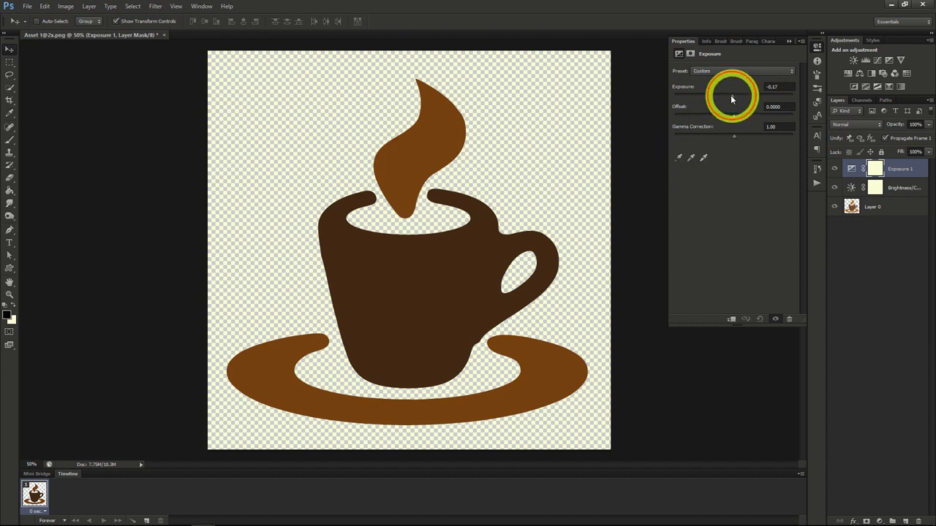
- Set Exposure +1.43, Offset -0.0892 and Gamma Correction 1.05 for a maroon cup
drag(731, 95, 722, 96)
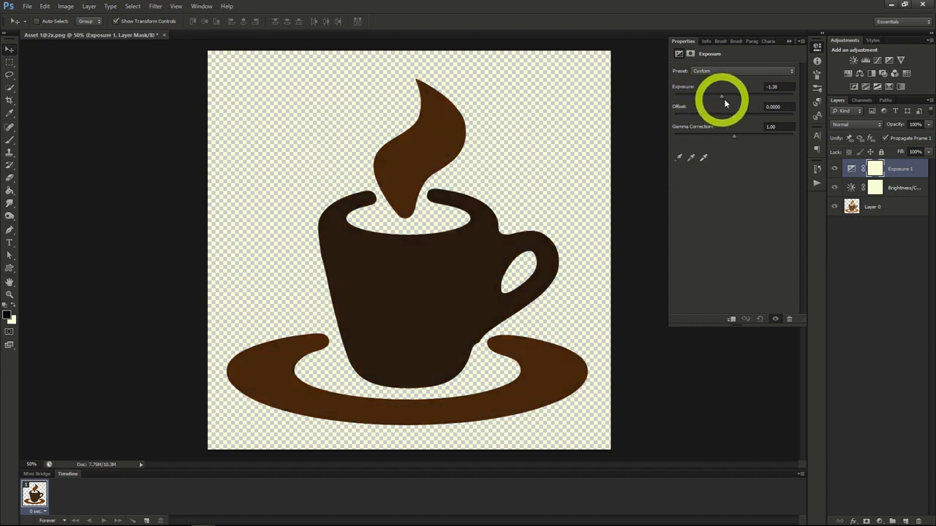
drag(721, 96, 777, 96)
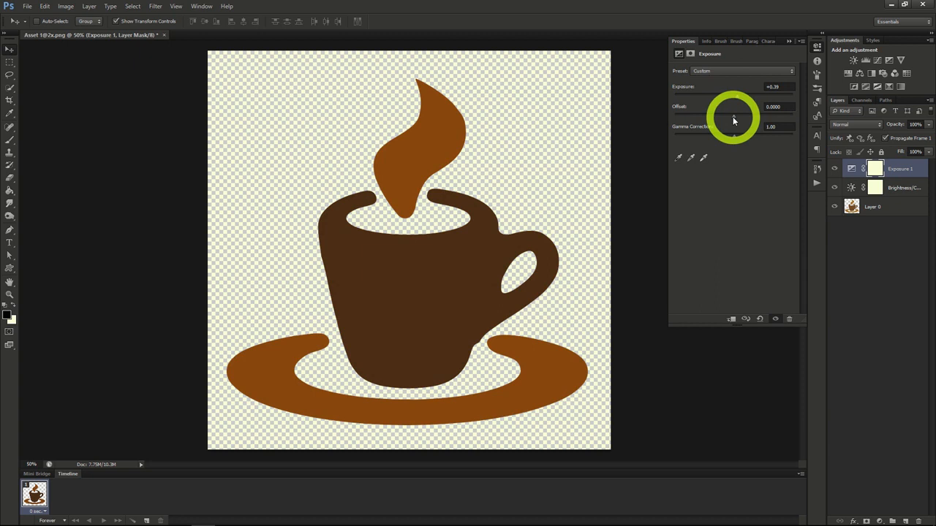
drag(733, 117, 698, 117)
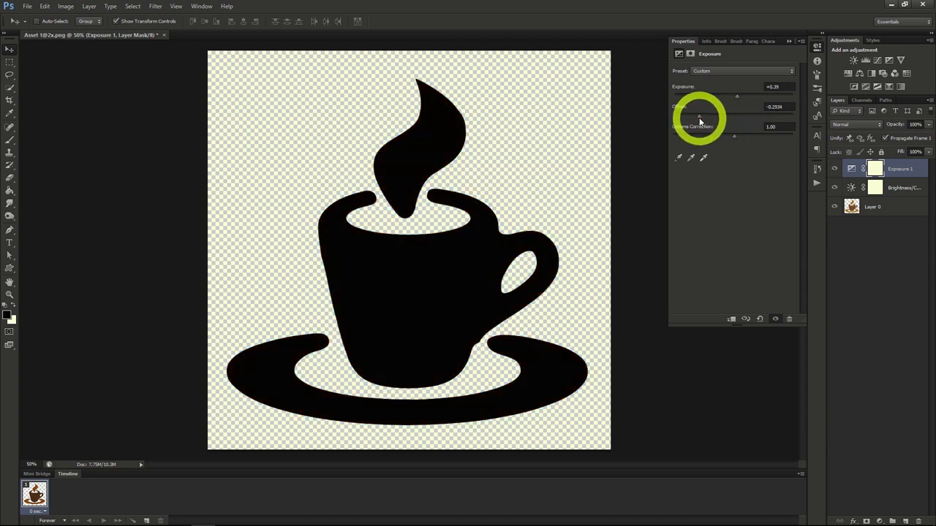
drag(698, 121, 757, 118)
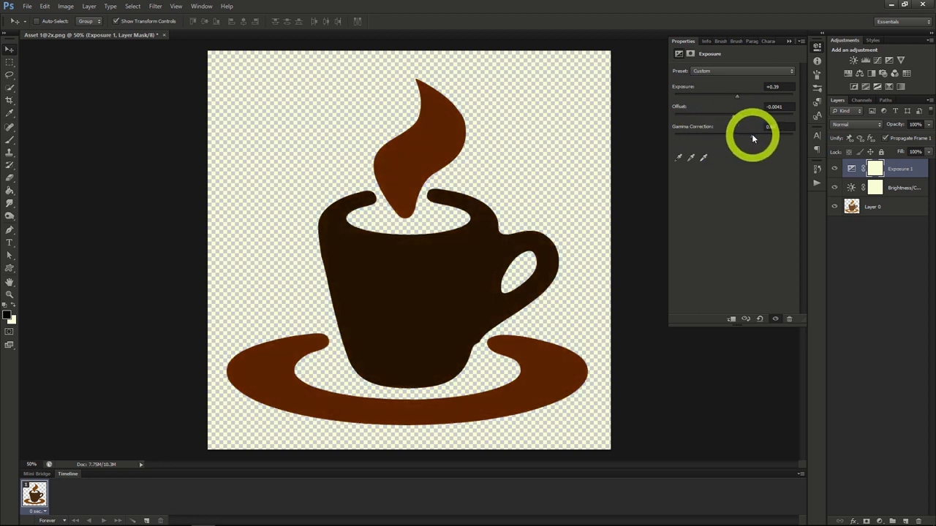
drag(753, 135, 736, 135)
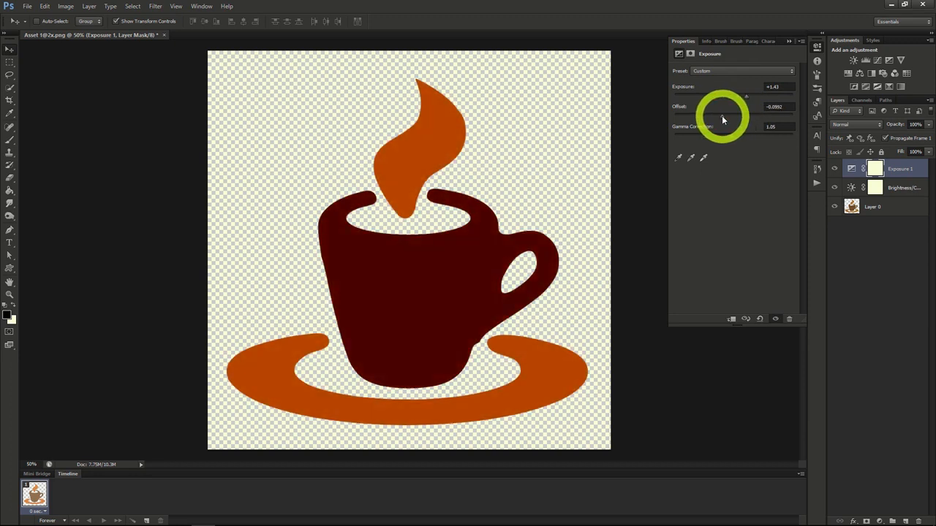
mouse_move(731, 139)
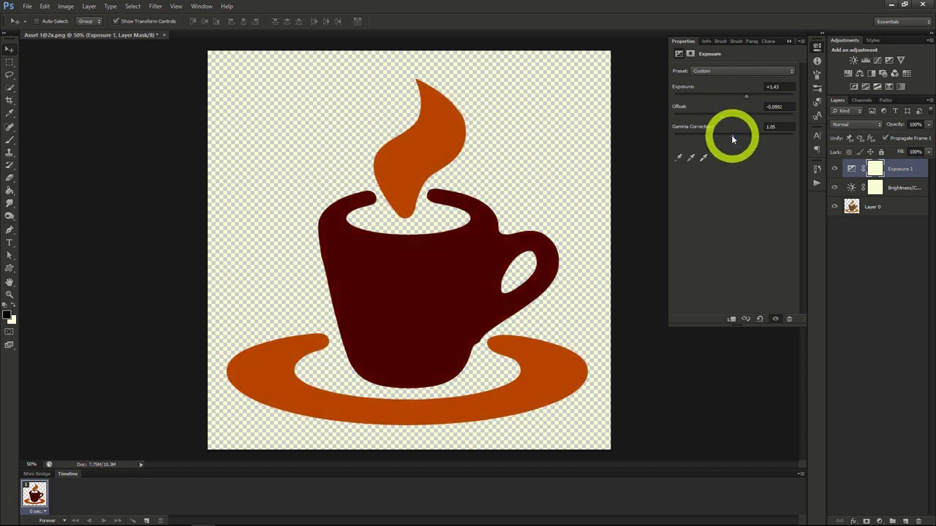